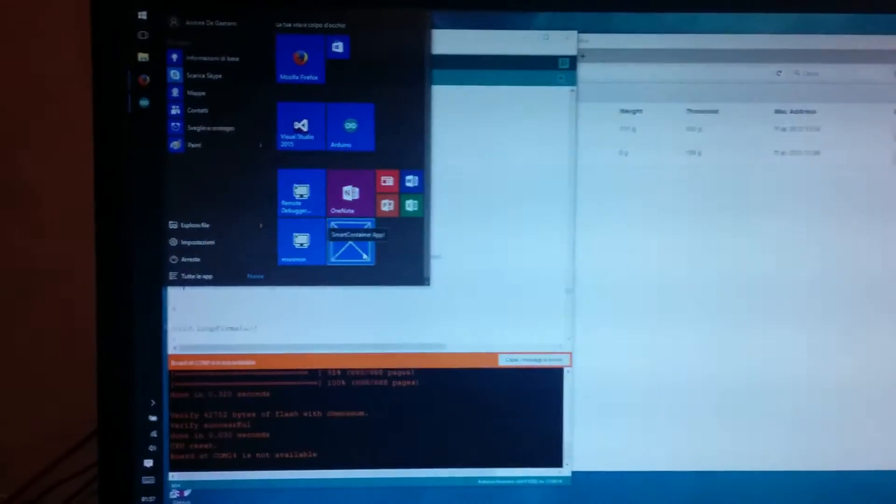
# Launch the SmartContainer App from the Start menu
pyautogui.click(351, 242)
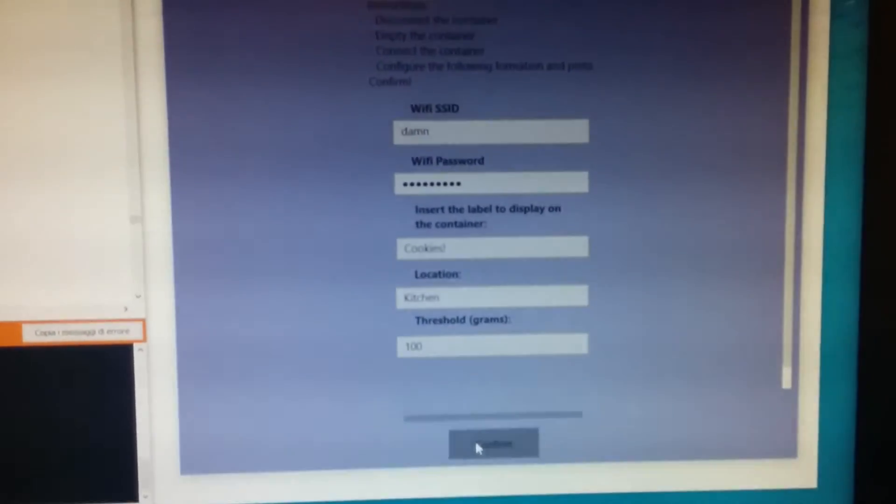
# Confirm the container settings: Wi-Fi 'damn', label 'Cookies!', location Kitchen, 100 g threshold
pyautogui.click(493, 443)
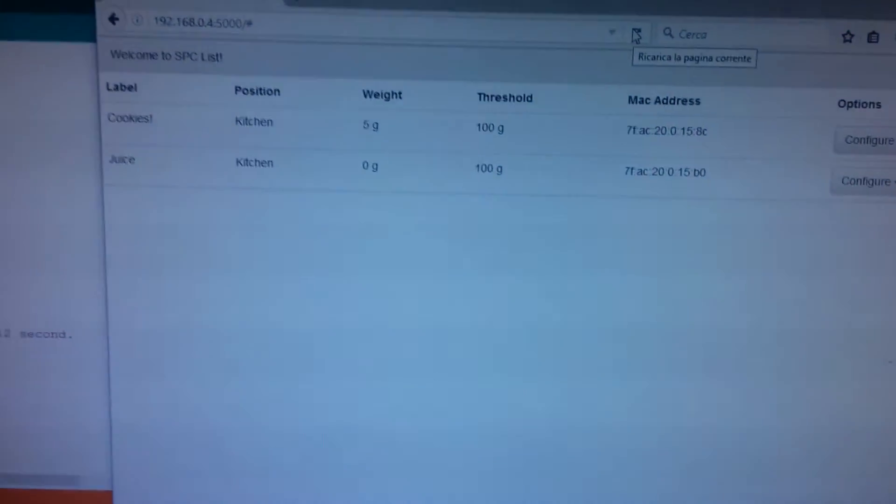